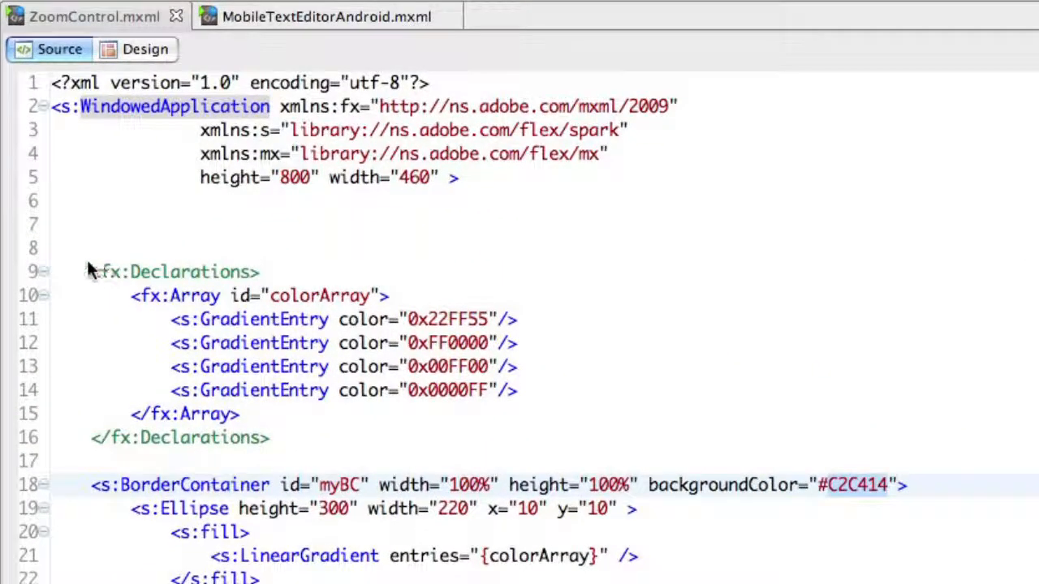
- Review the Declarations gradient colours and the visual layout of the application
left_click_drag(89, 272, 273, 438)
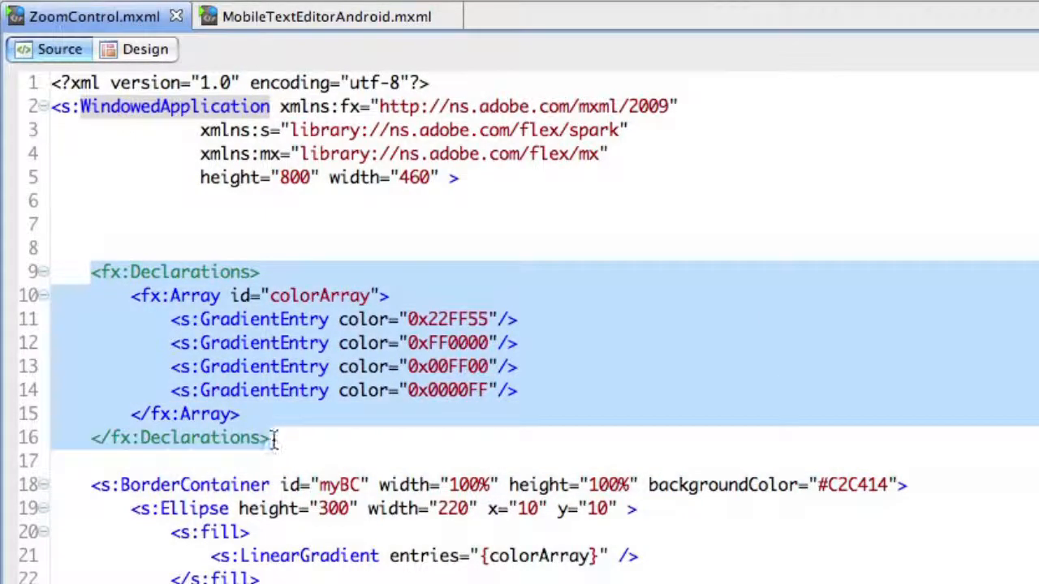
scroll("down", 3)
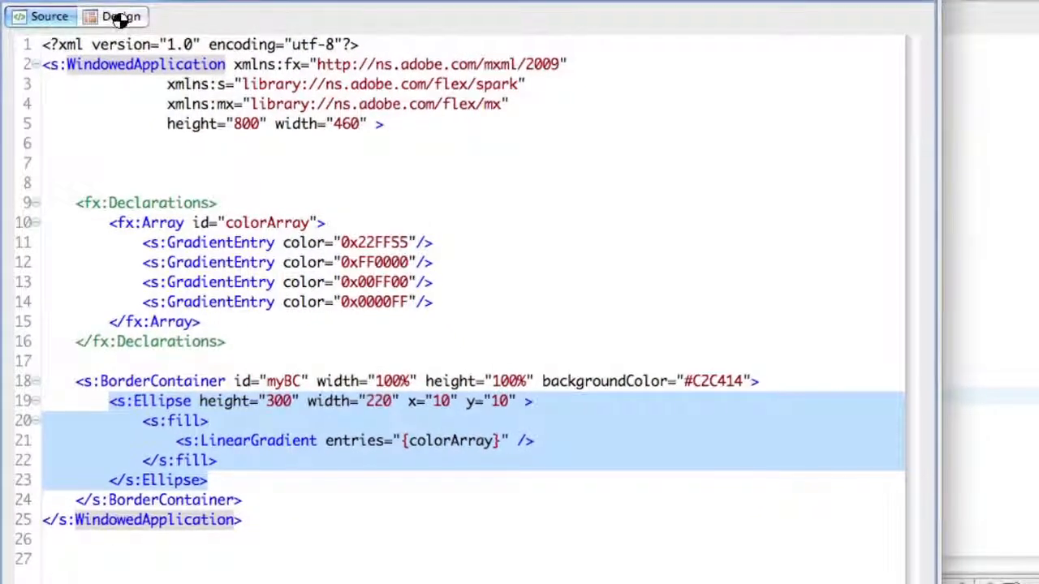
left_click(121, 17)
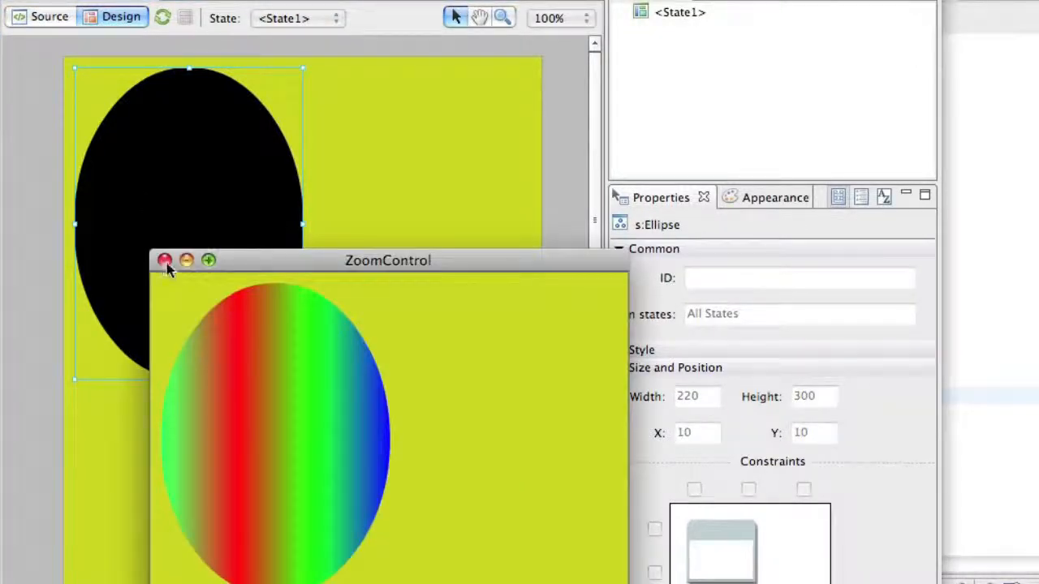
mouse_move(302, 383)
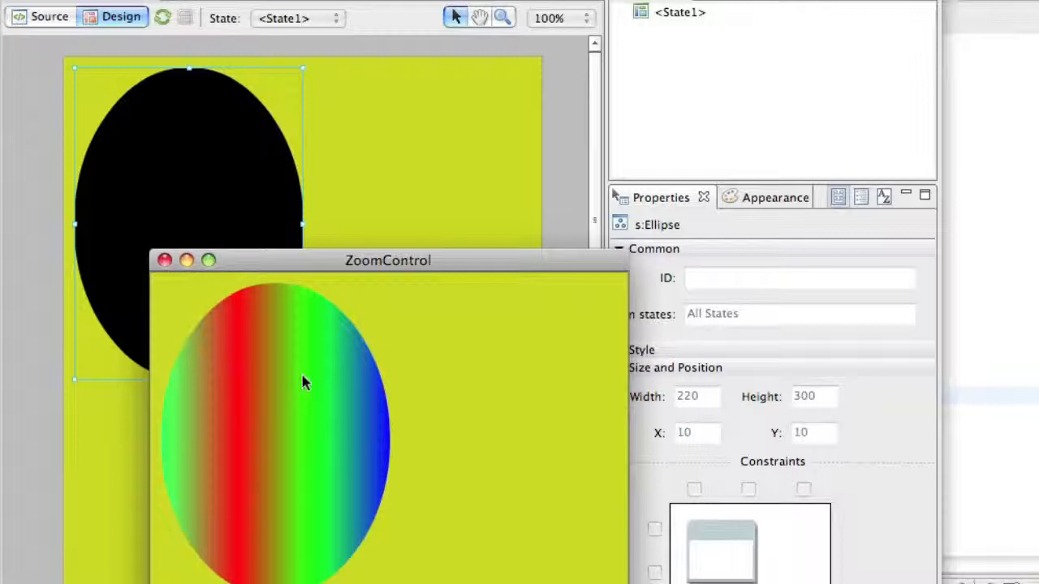
left_click(166, 260)
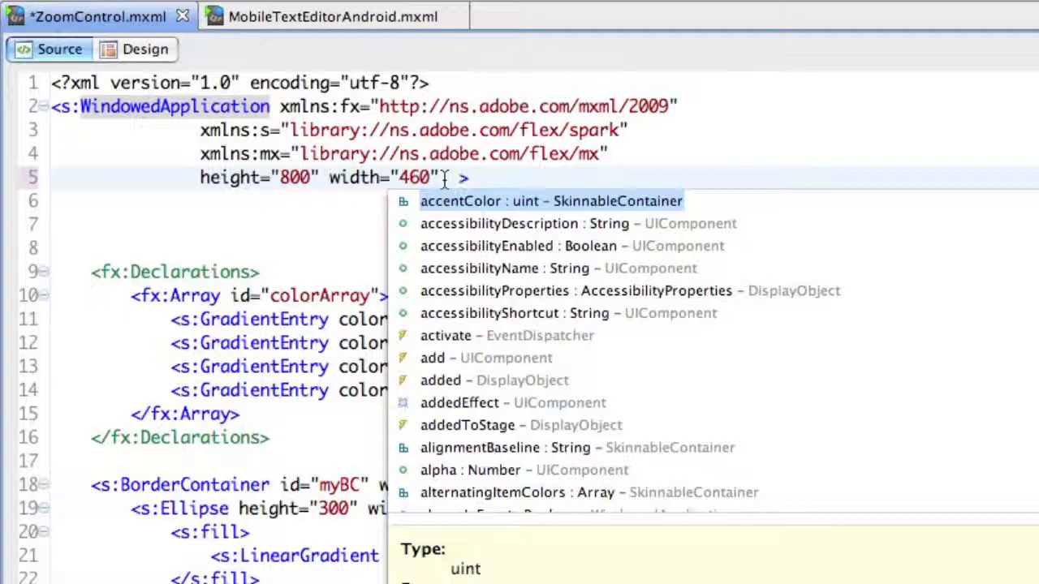
- Add applicationComplete="init()" to s:WindowedApplication and begin an fx:Script block below it
type("applicationComplete=\"")
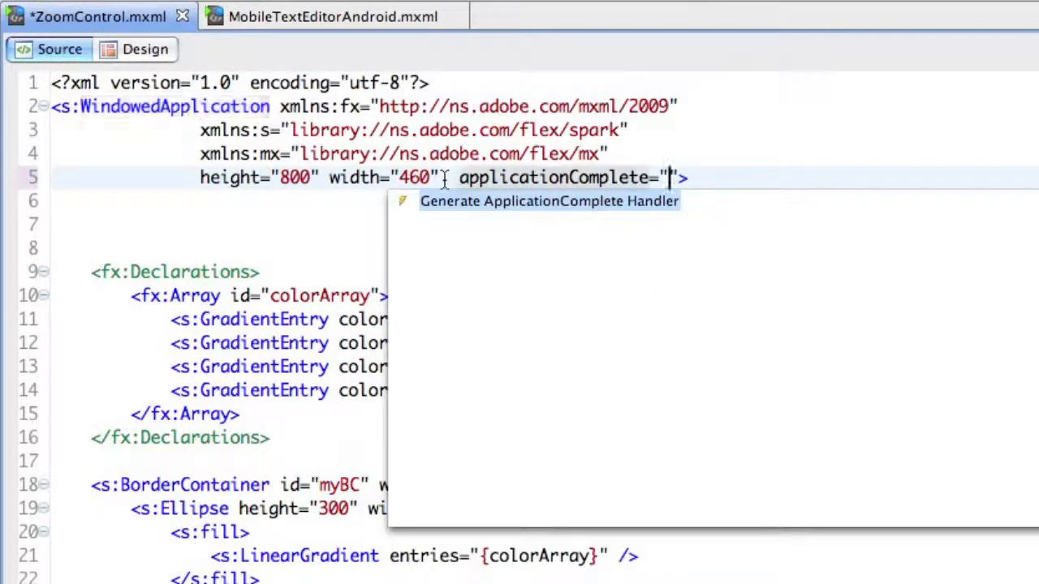
type("init")
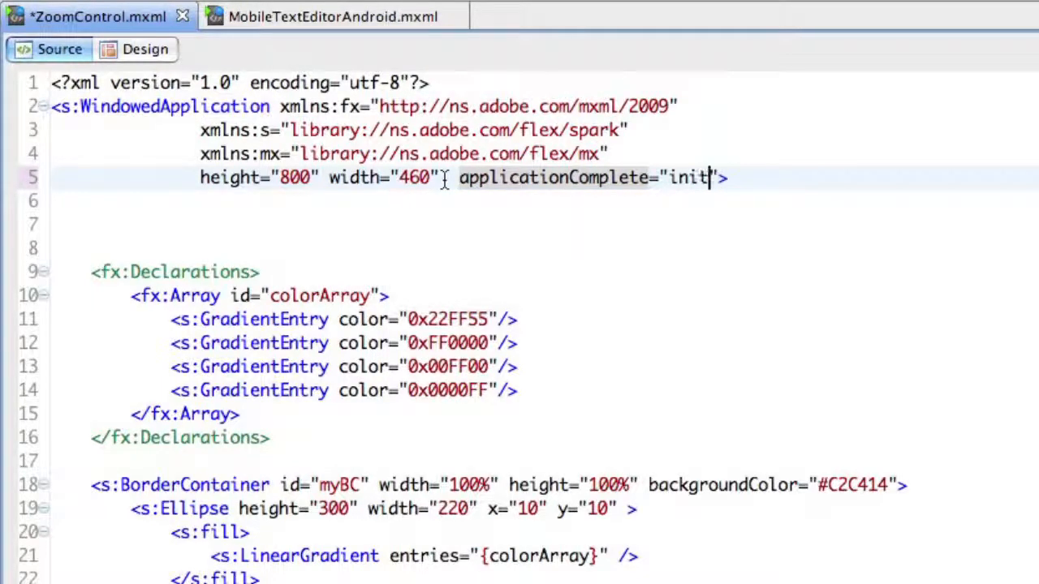
type("()")
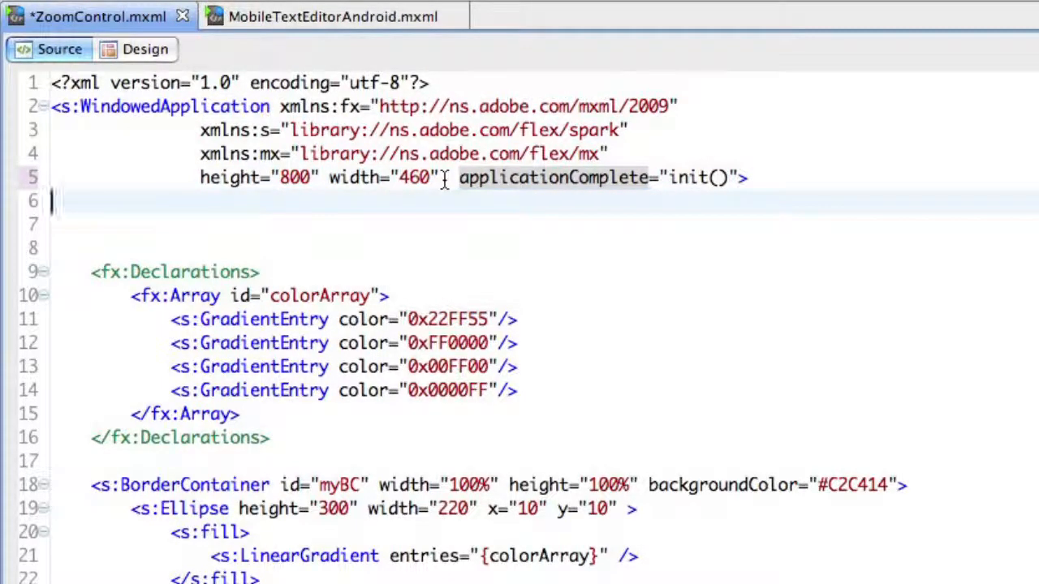
type("<s")
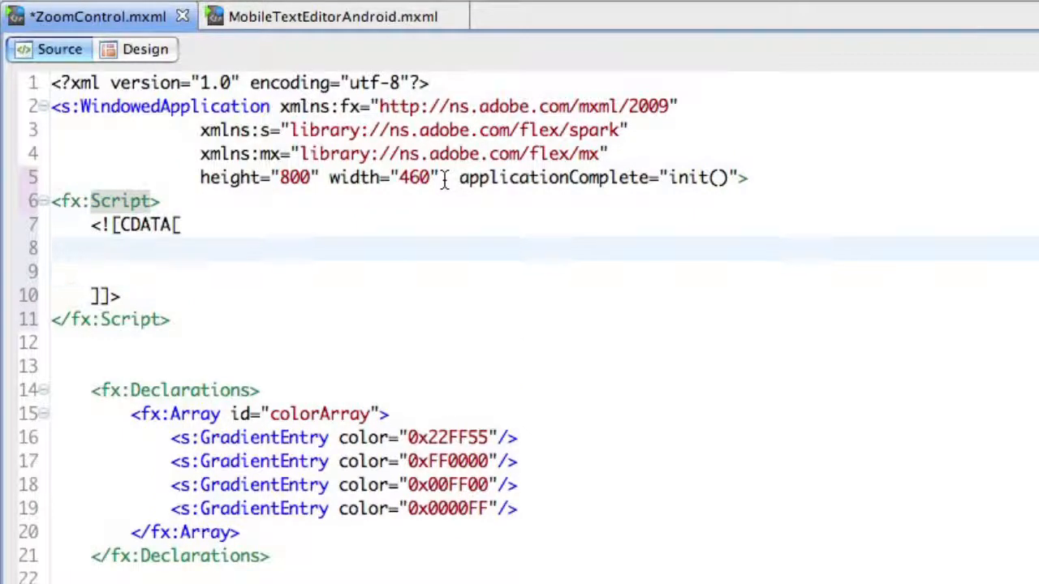
- Write private function init():void whose body begins myBC.addEventListener(TransformGestureEvent
type("priv")
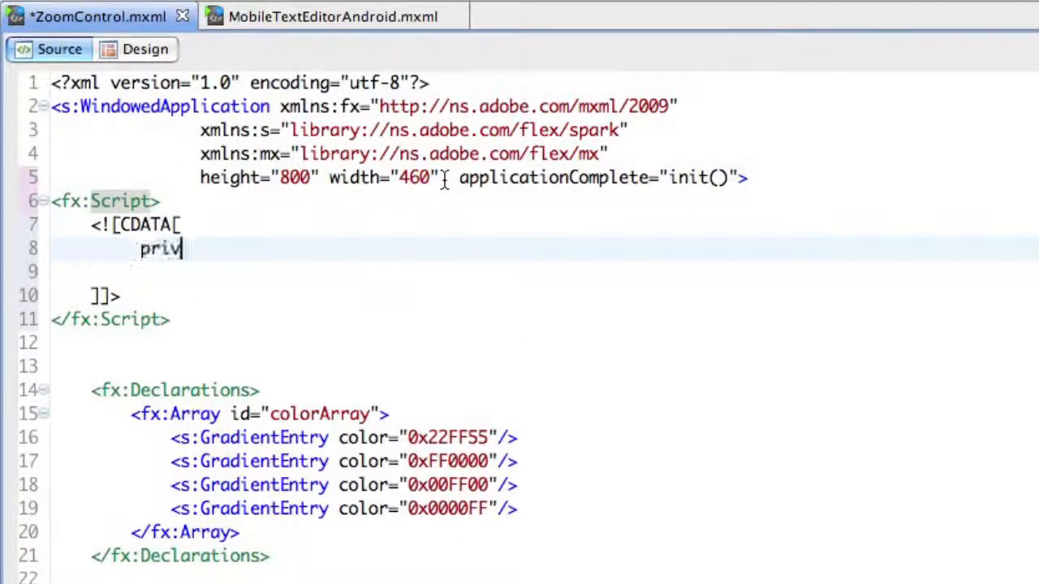
type("ate function init():")
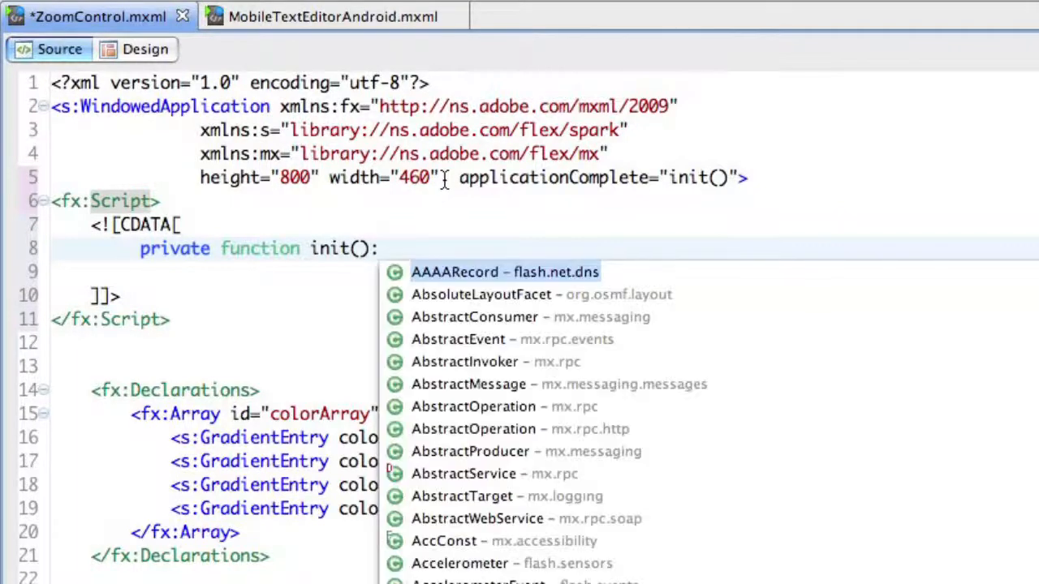
type("void")
left_click(544, 273)
type("{")
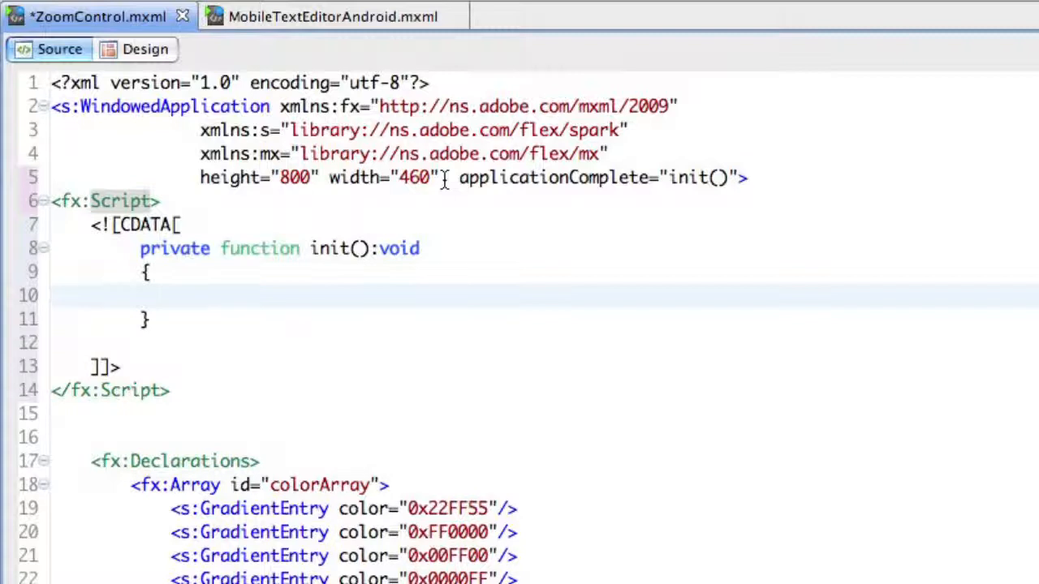
type("myBC.")
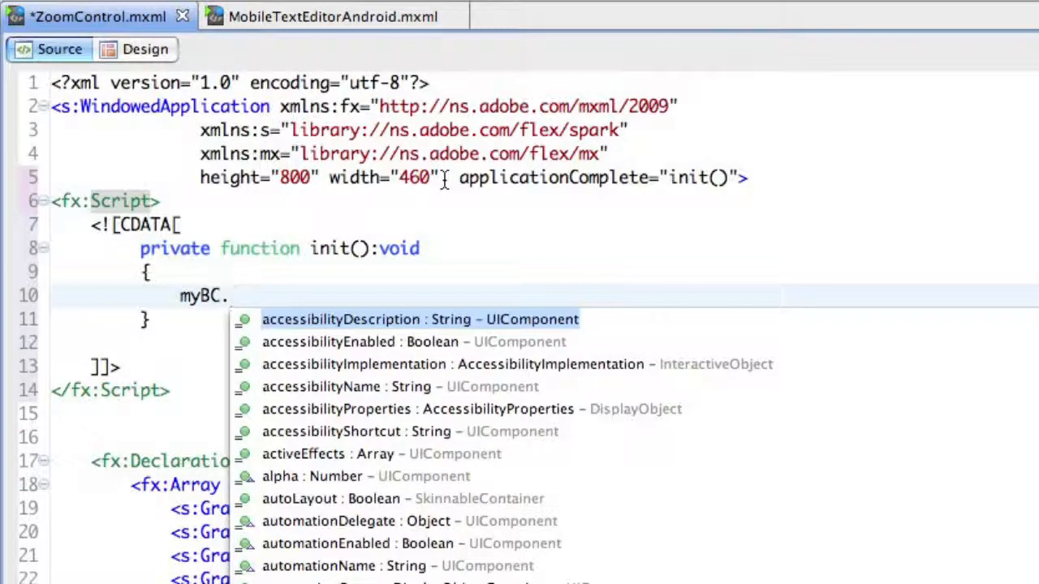
type("addEventListener(")
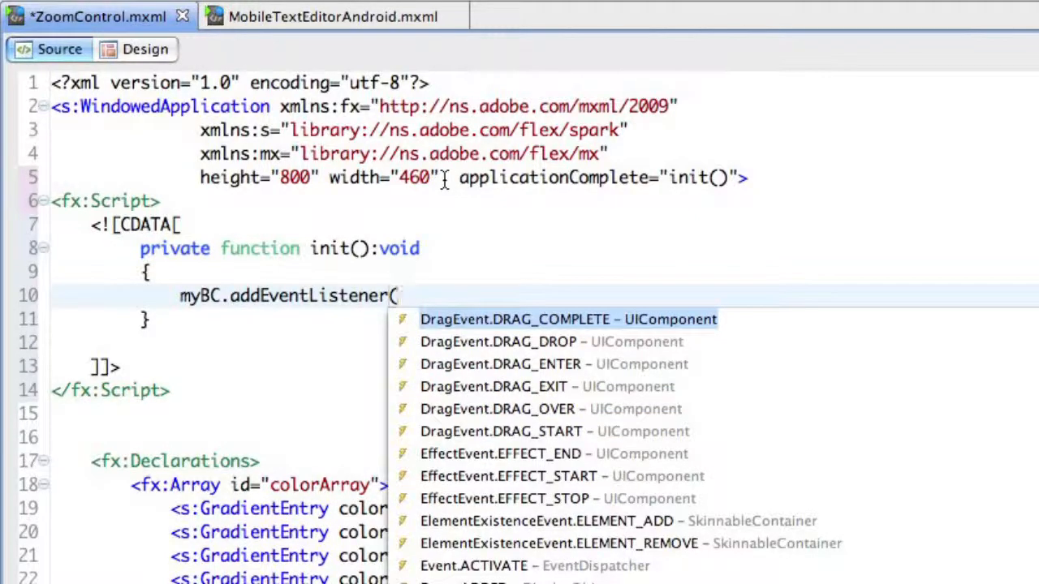
type("tra")
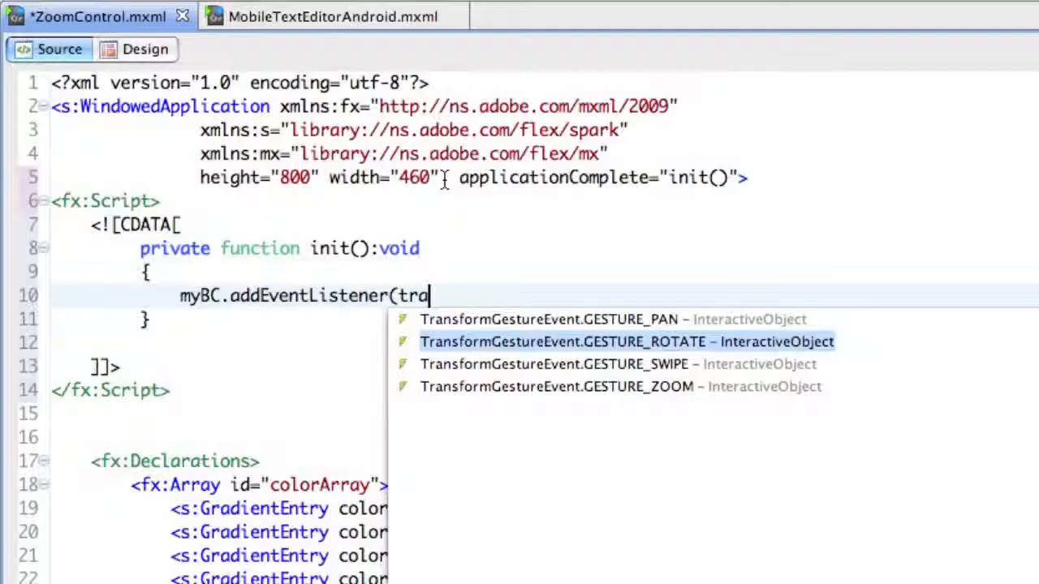
- Complete the listener with TransformGestureEvent.GESTURE_ZOOM and the onZoom callback
key("Down")
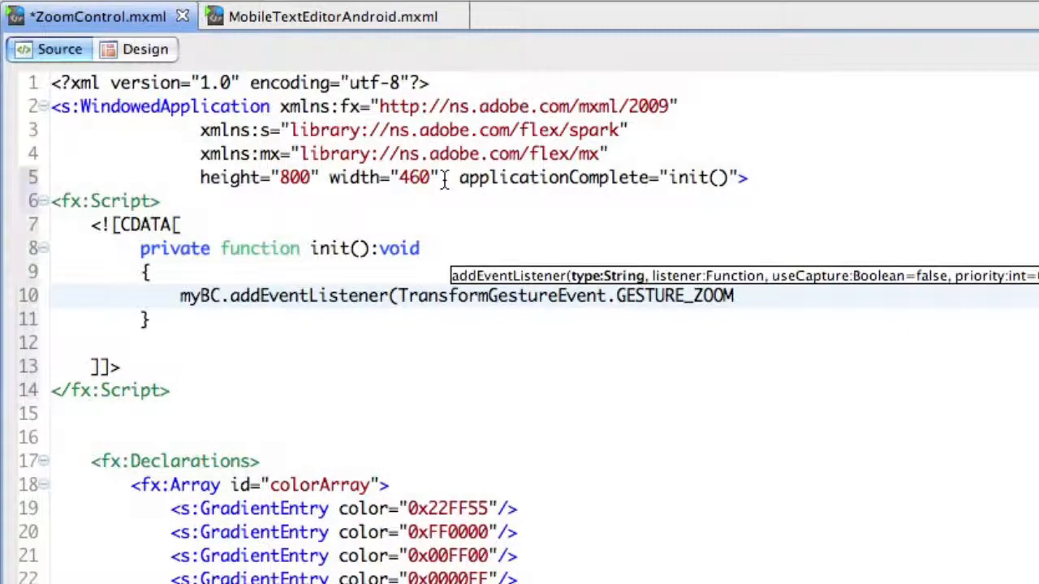
type(", onZ")
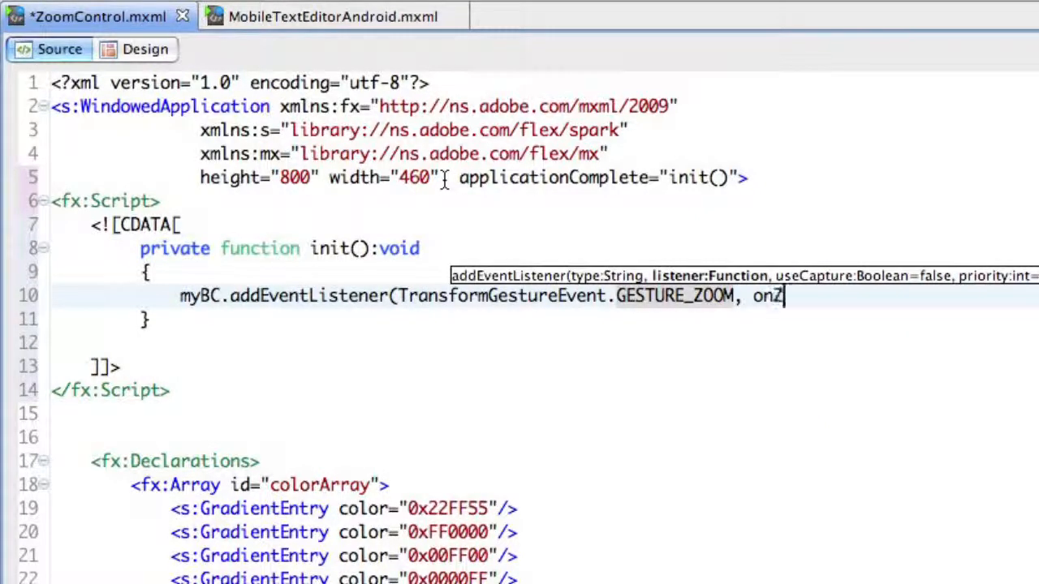
type("oom);")
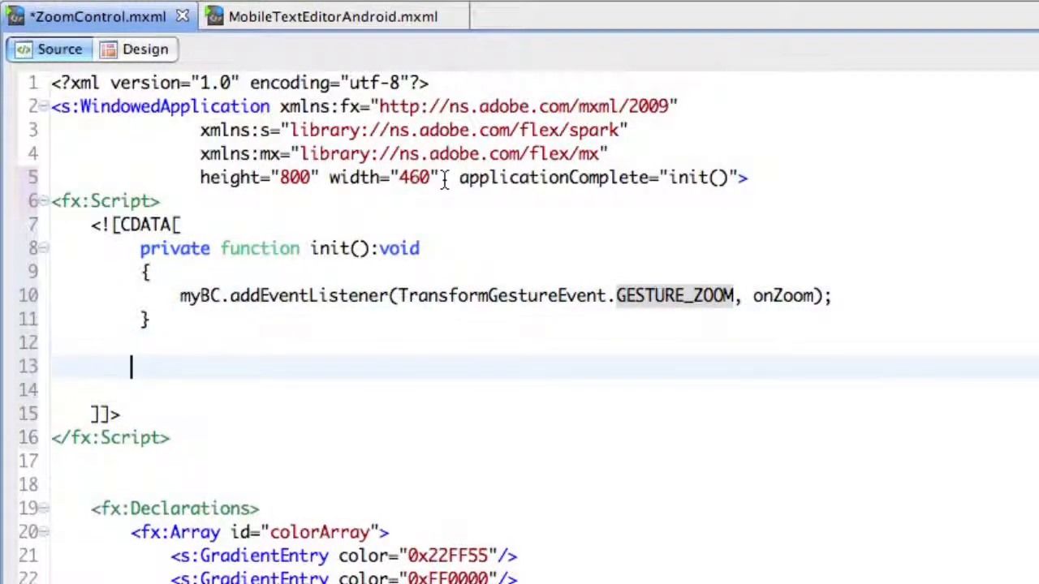
- Declare private function onZoom(event:TransformGestureEvent):void below init()
type("private fun")
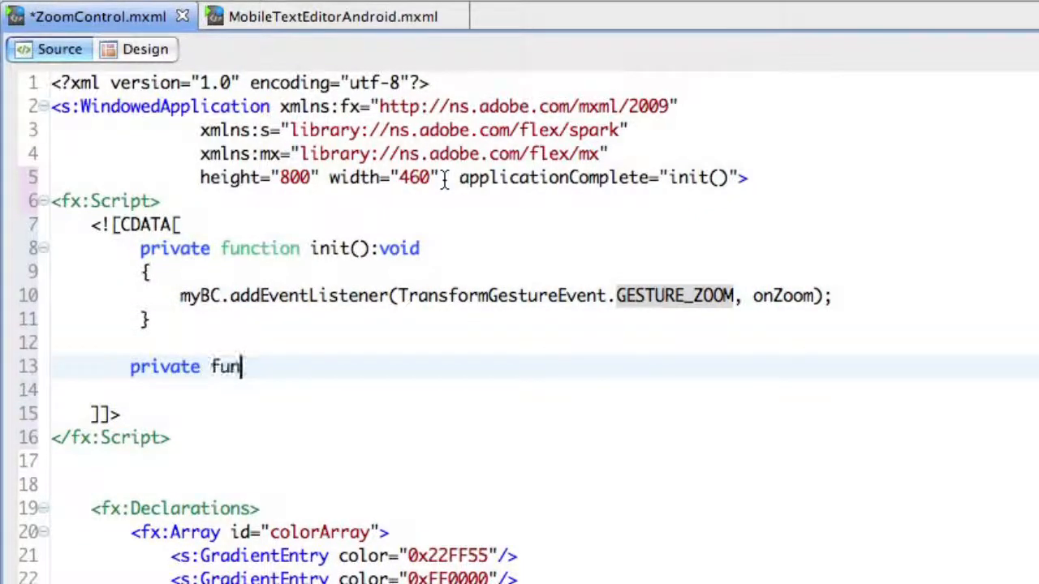
type("ction onZ")
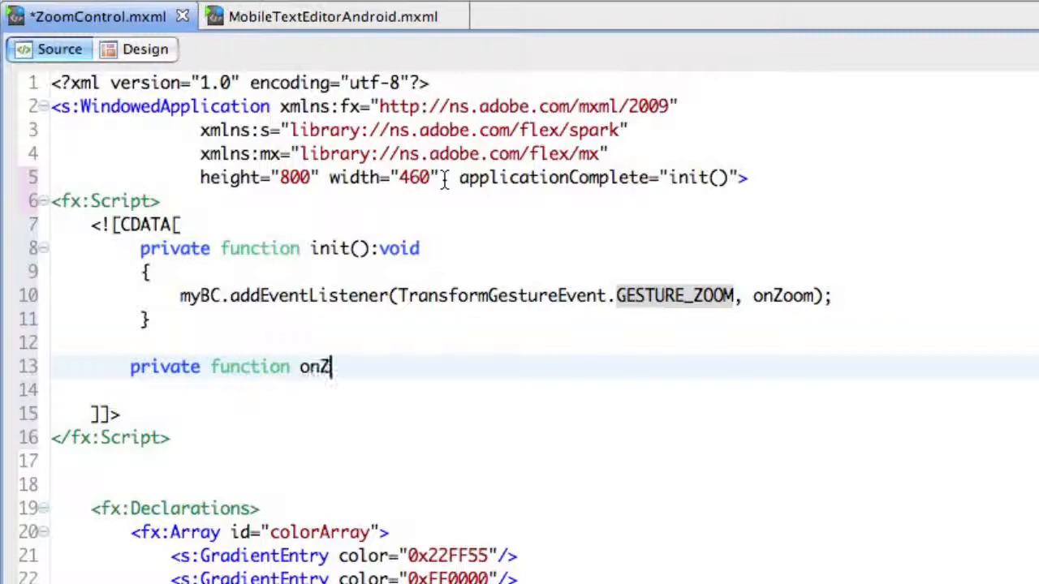
type("oom(")
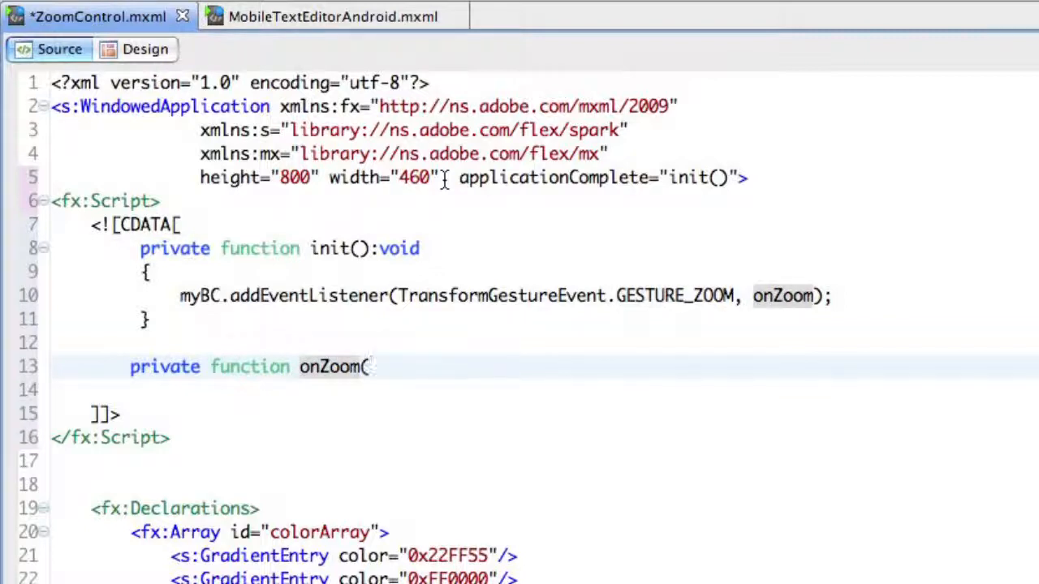
type("event:")
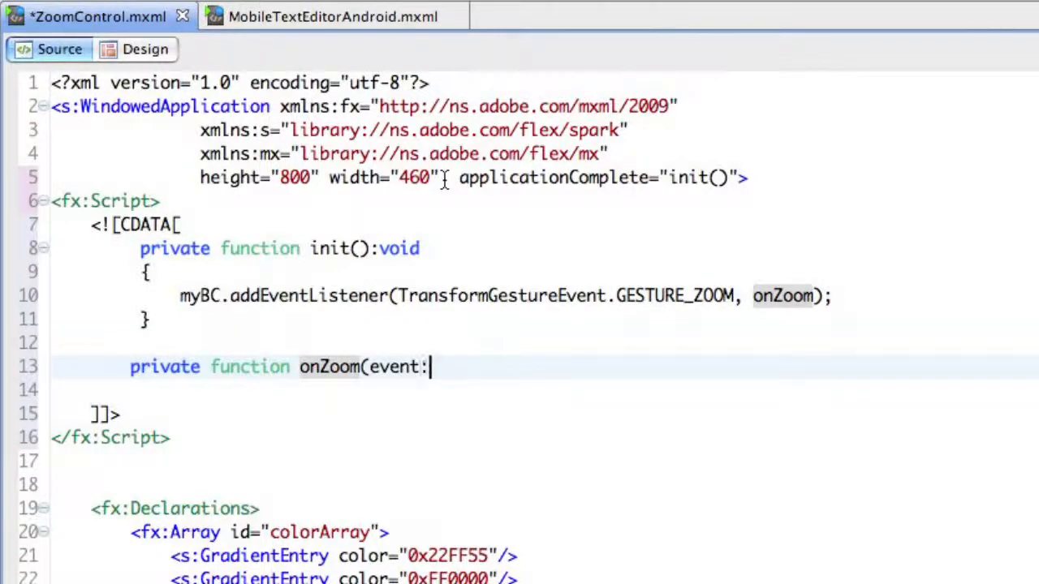
type("tran")
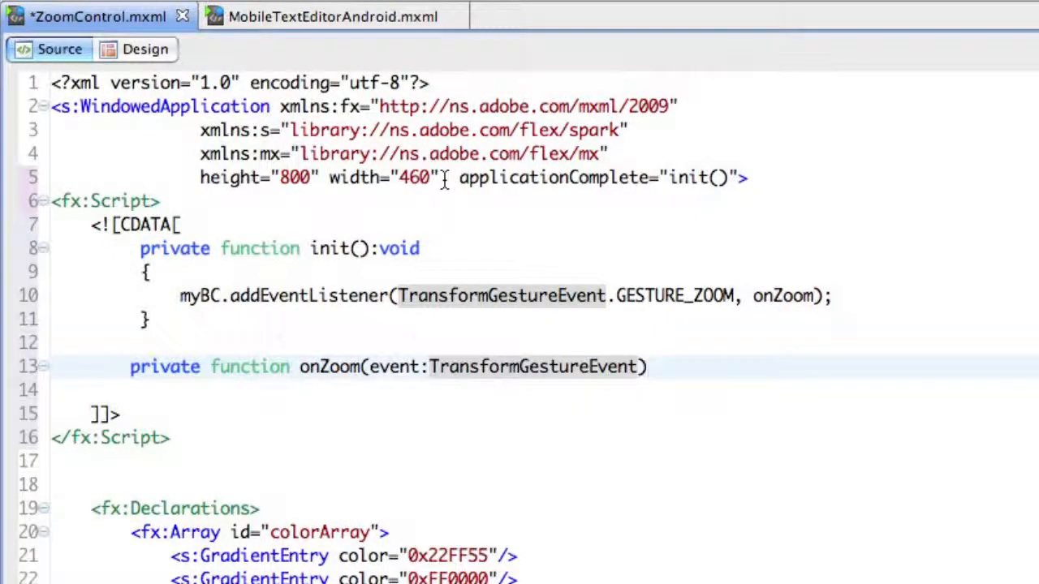
type(":v")
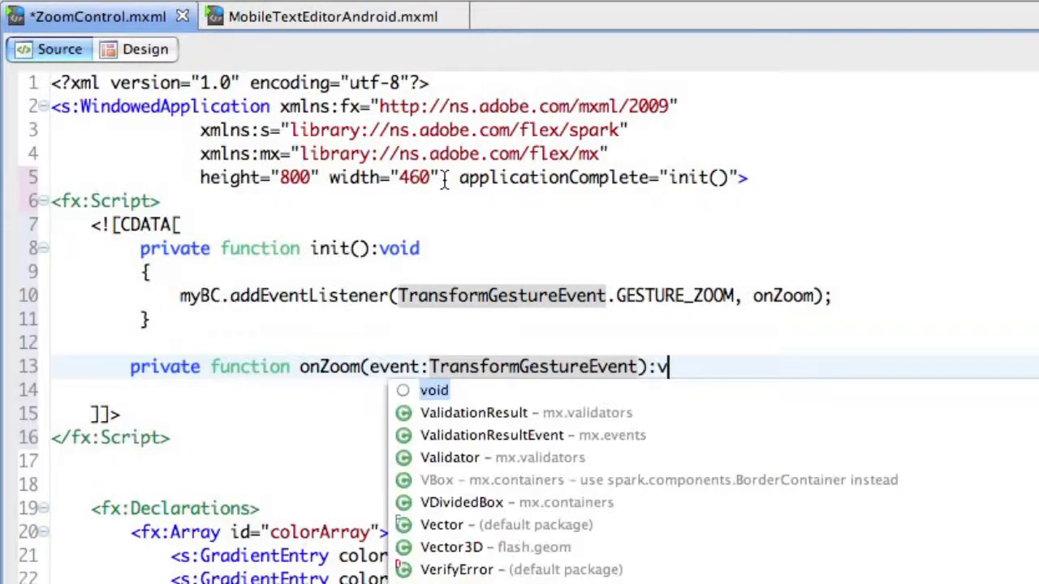
key("Enter")
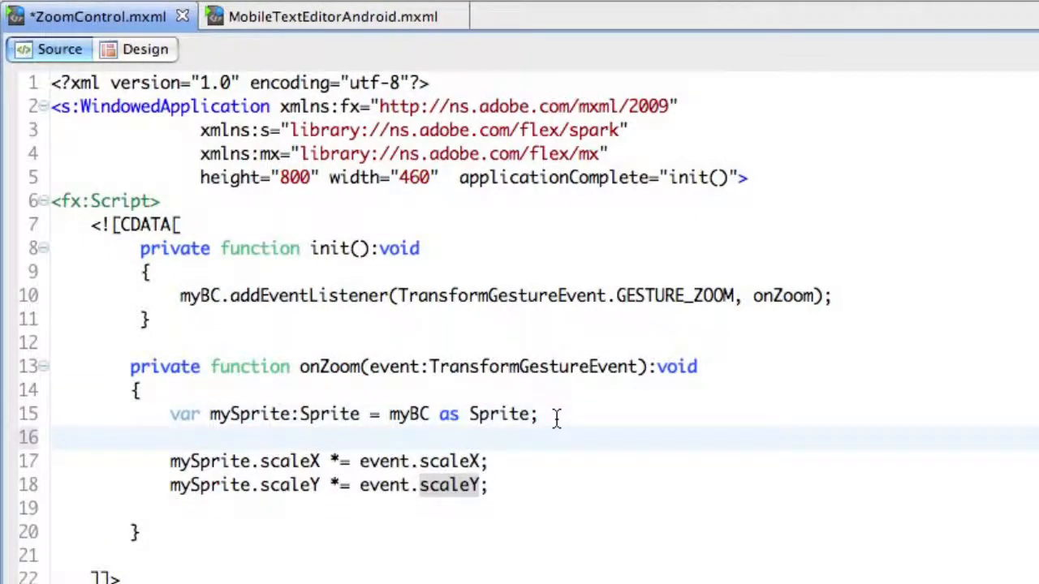
- Wrap the scaling lines in if(mySprite.scaleY.valueOf() >= 1) { }
type("if")
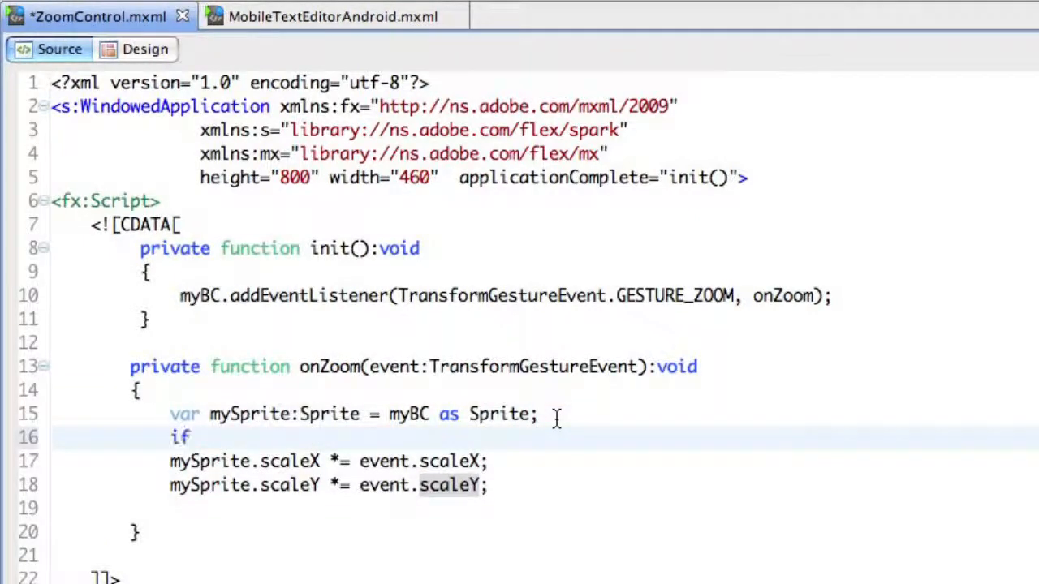
type("()")
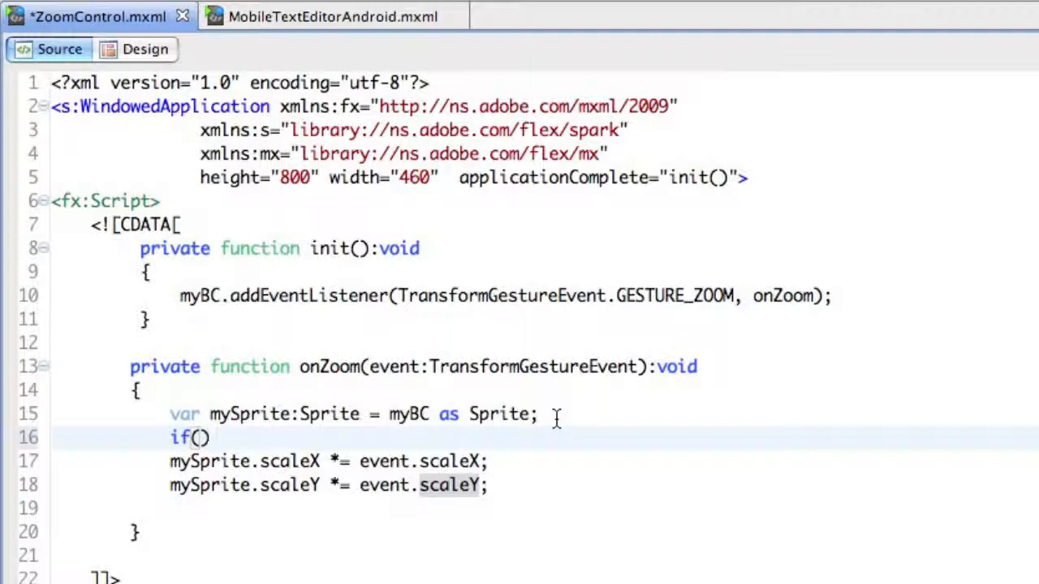
type("mny")
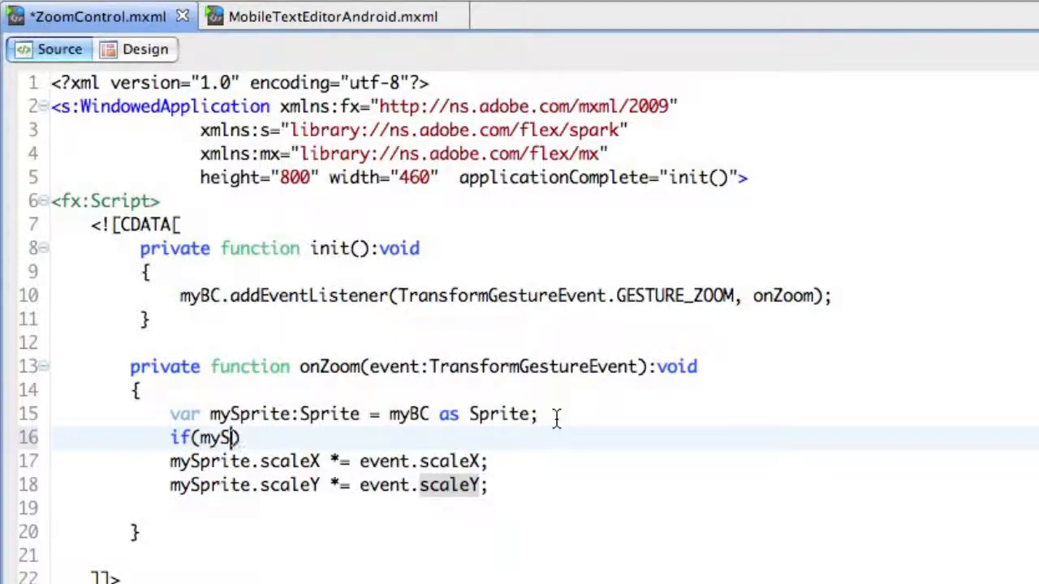
type("prite.")
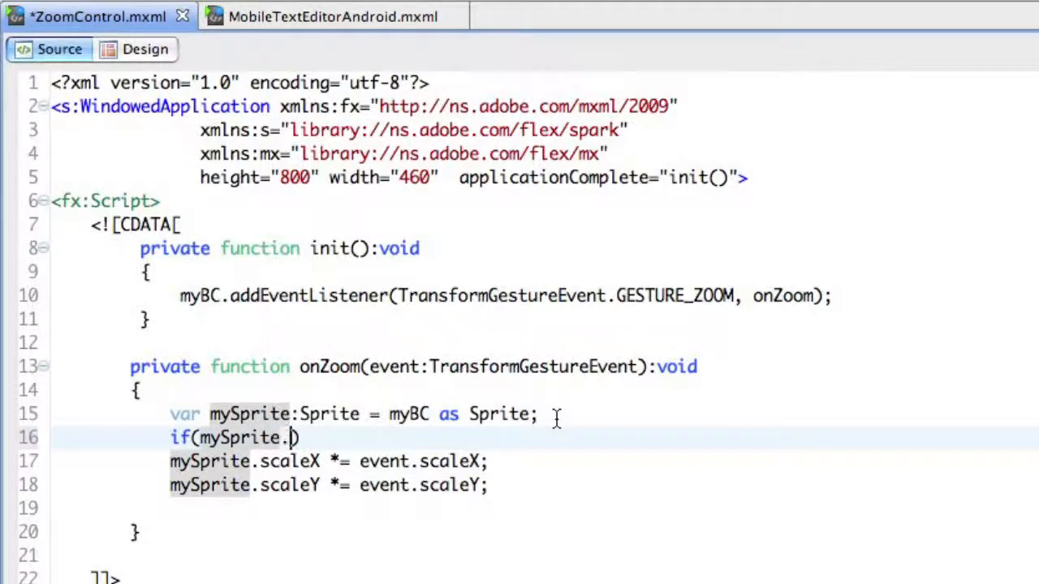
type("scaleY")
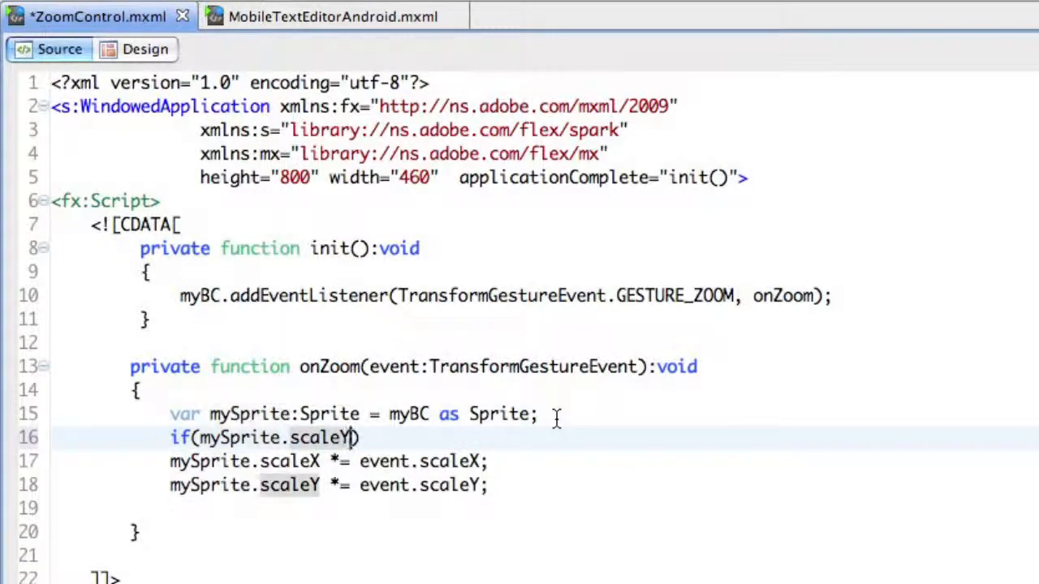
type(".valueOf(")
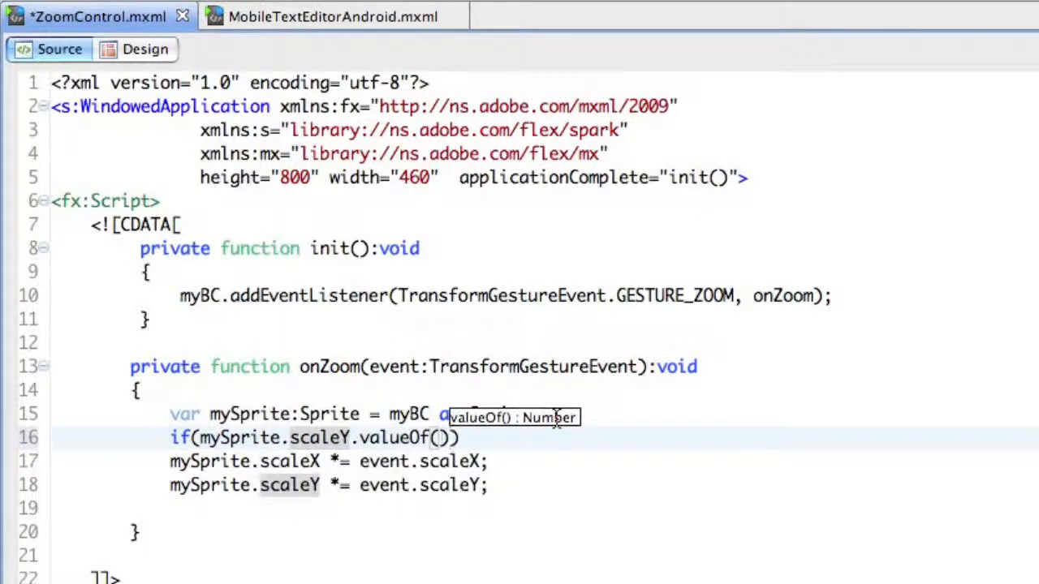
type("as Sprite;")
type(" >= 1")
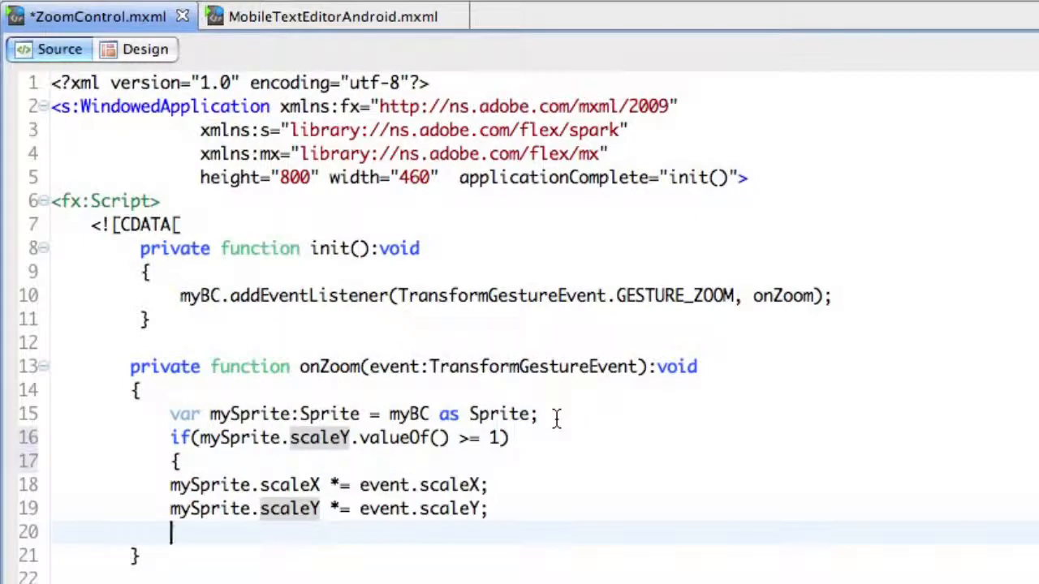
type("}")
type("else")
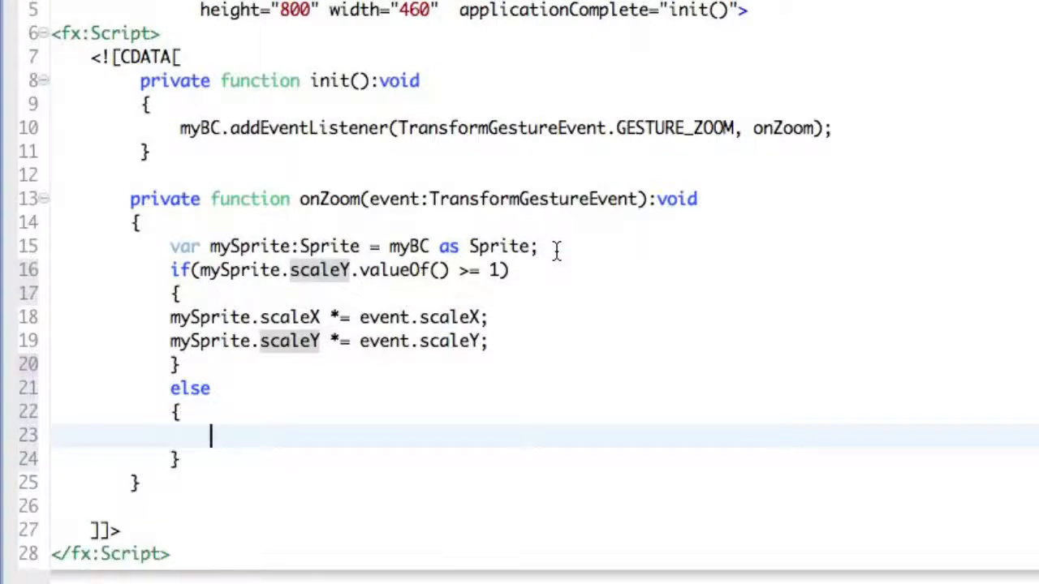
- Add an else branch resetting mySprite.scaleX and scaleY to 1
type("mySp")
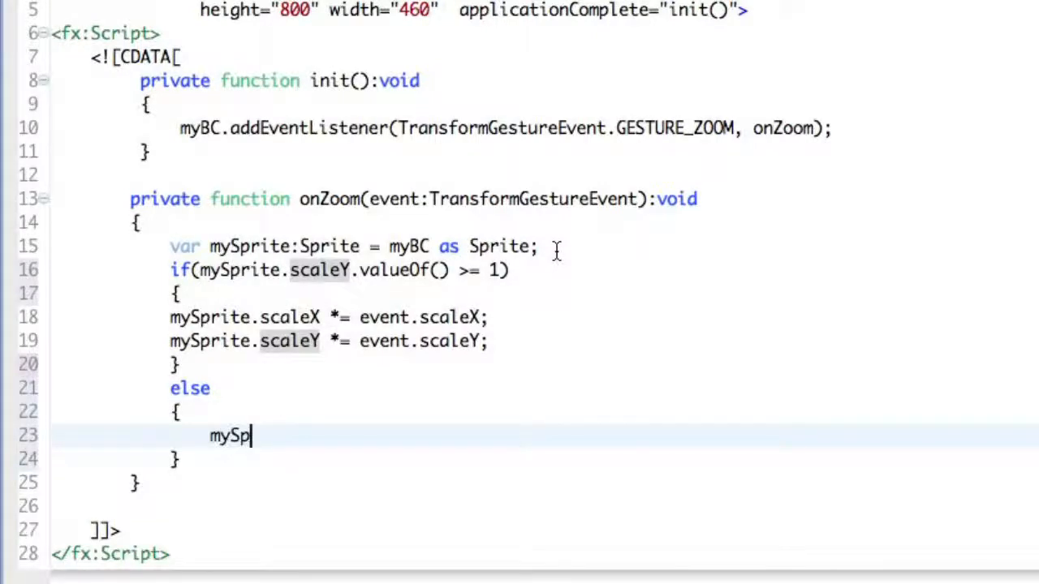
type("rite.scaleX")
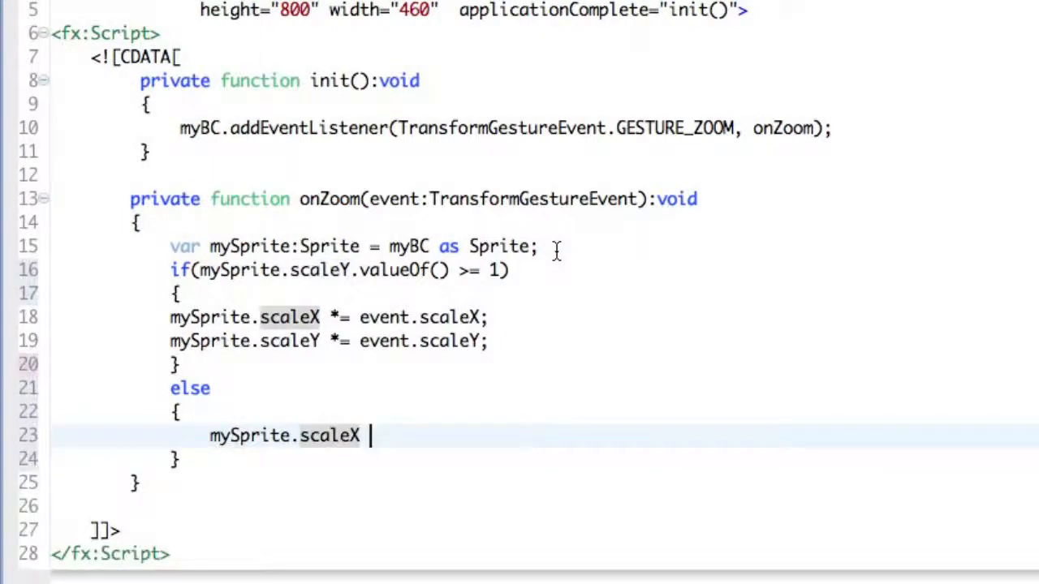
type("= 1;")
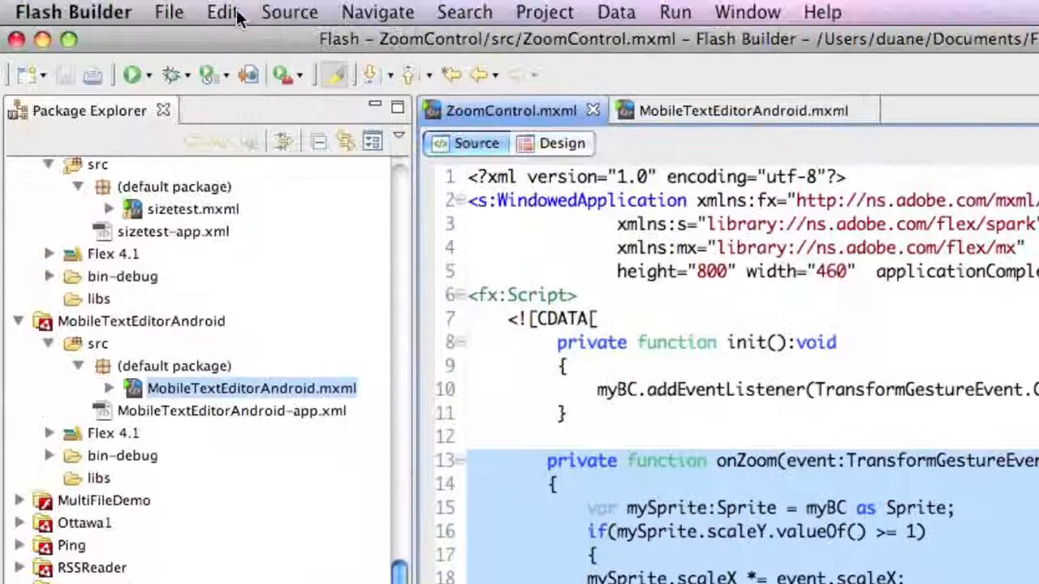
- Correct the script's indentation, then save ZoomControl.mxml and launch the application
left_click(289, 12)
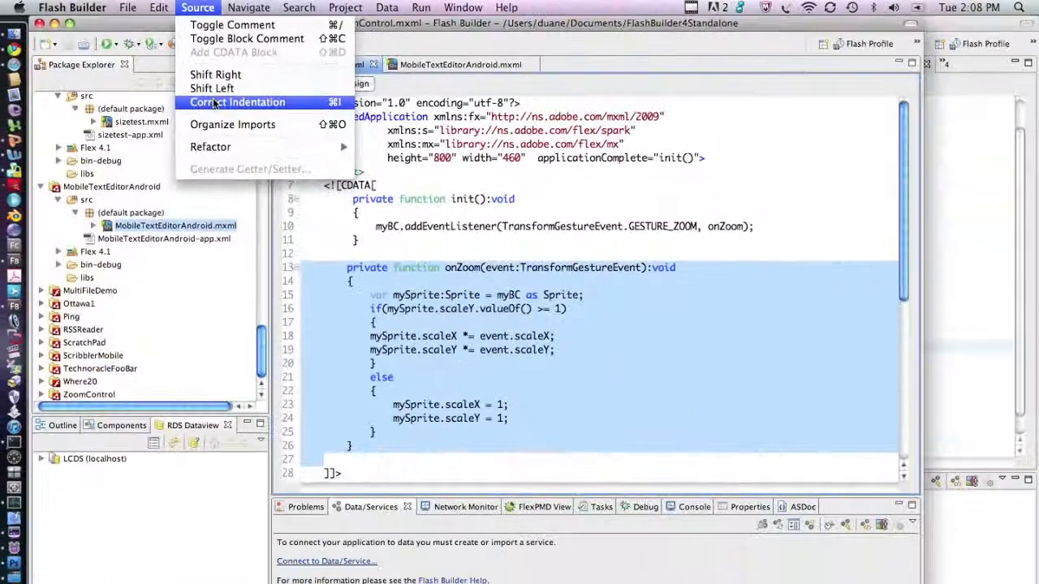
left_click(237, 101)
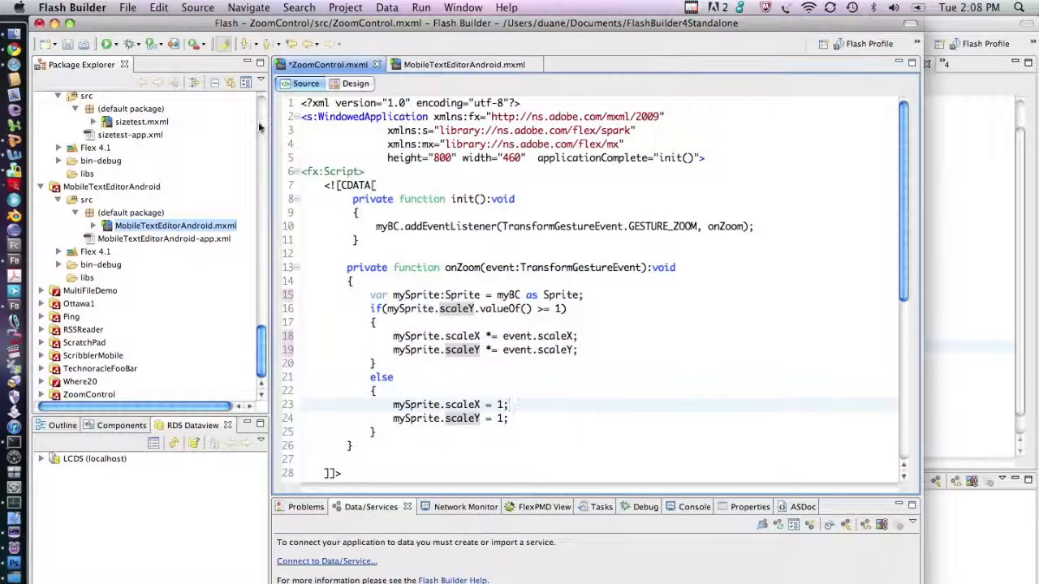
left_click(107, 43)
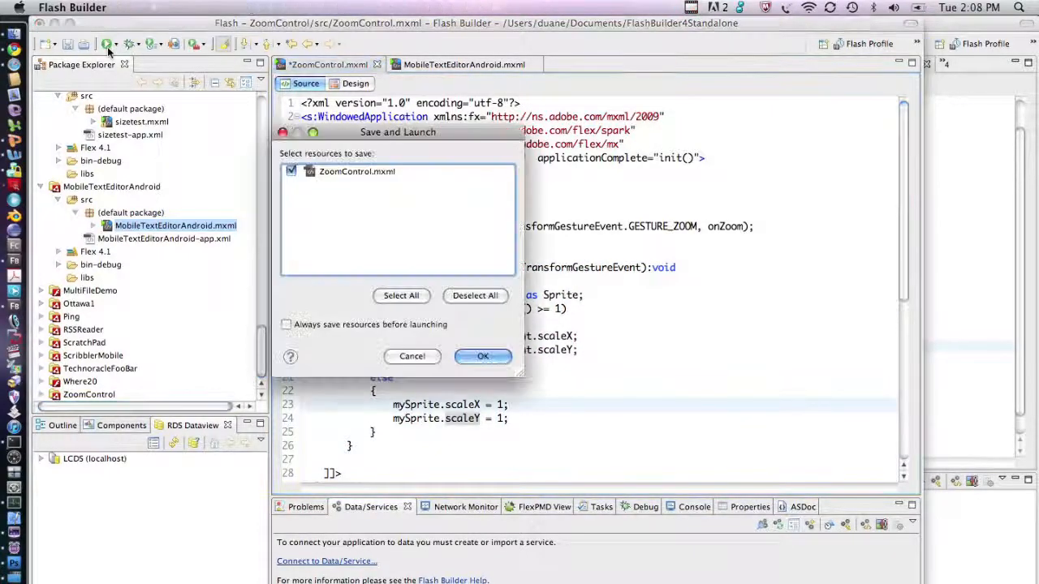
left_click(484, 357)
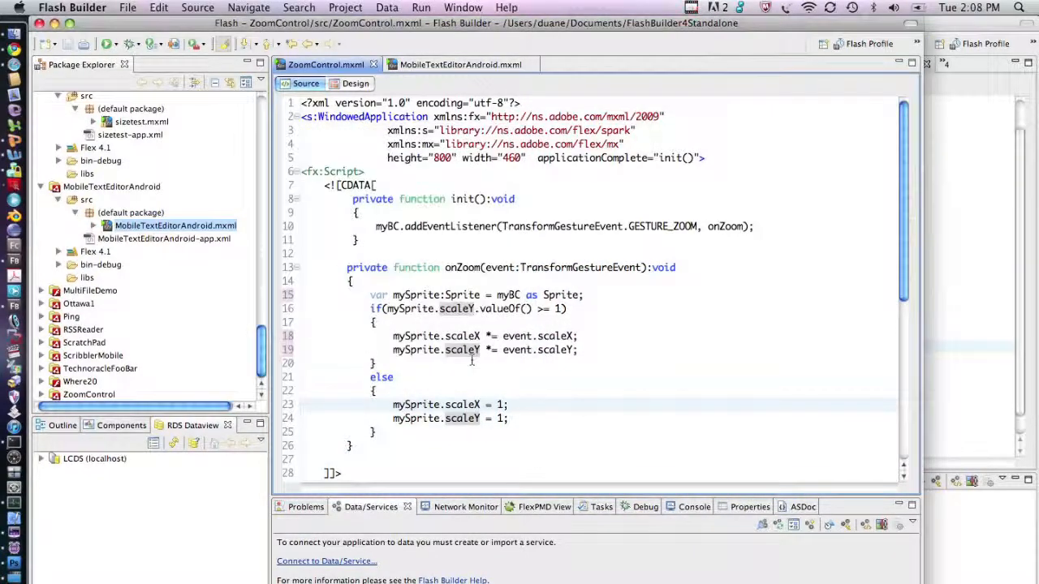
- Bring up the running ZoomControl window showing the gradient ellipse
left_click(422, 6)
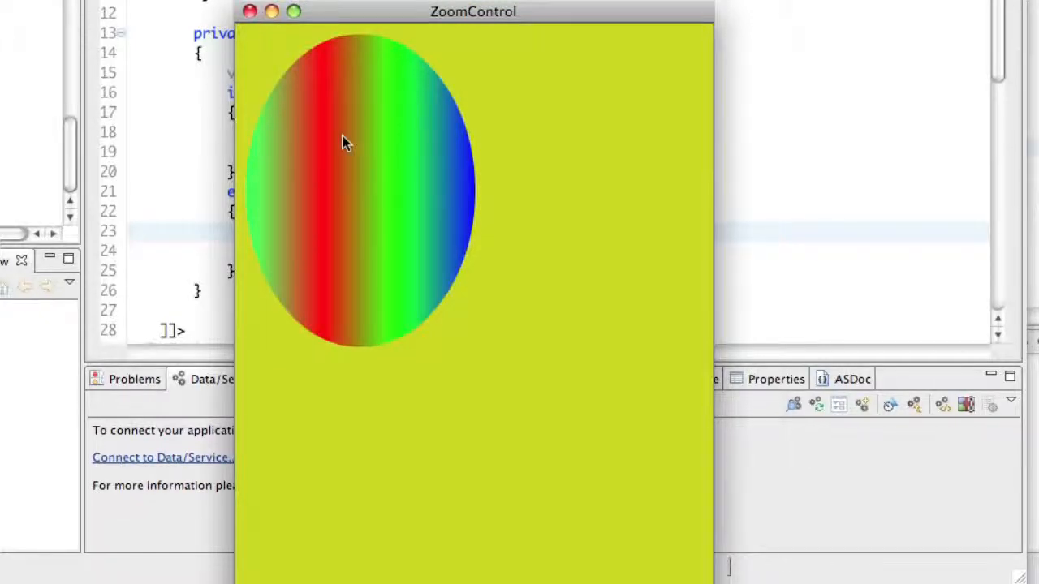
mouse_move(292, 227)
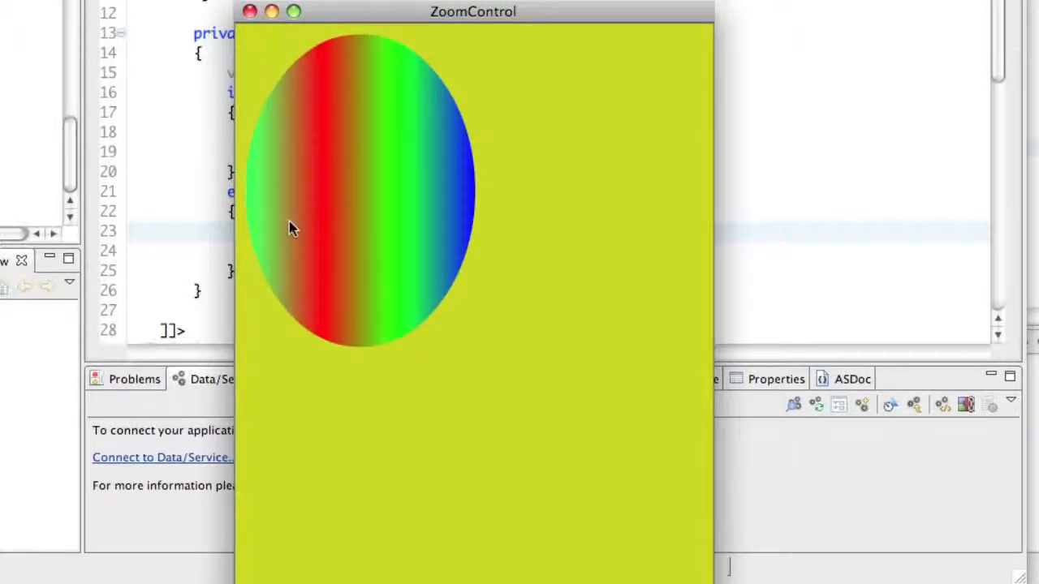